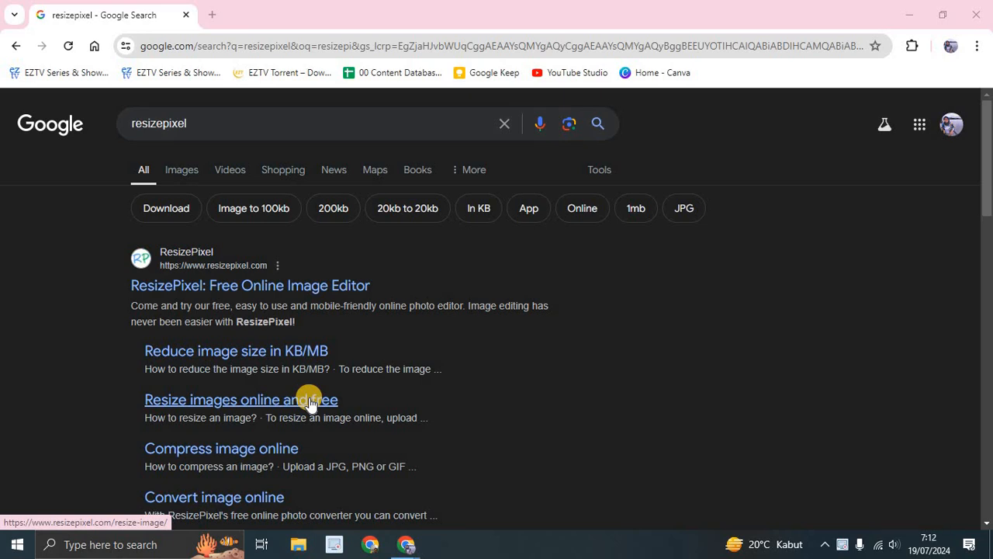
mouse_move(573, 387)
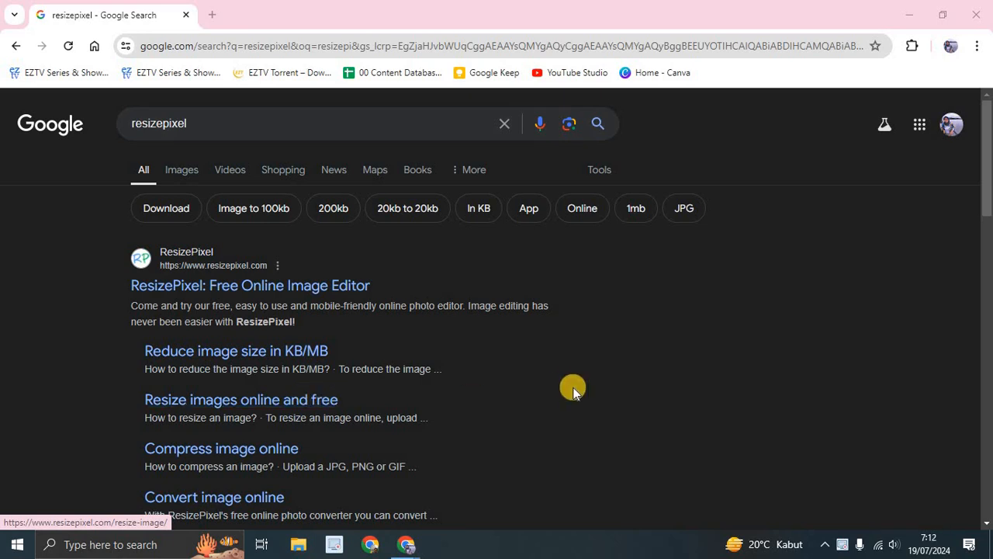
mouse_move(565, 386)
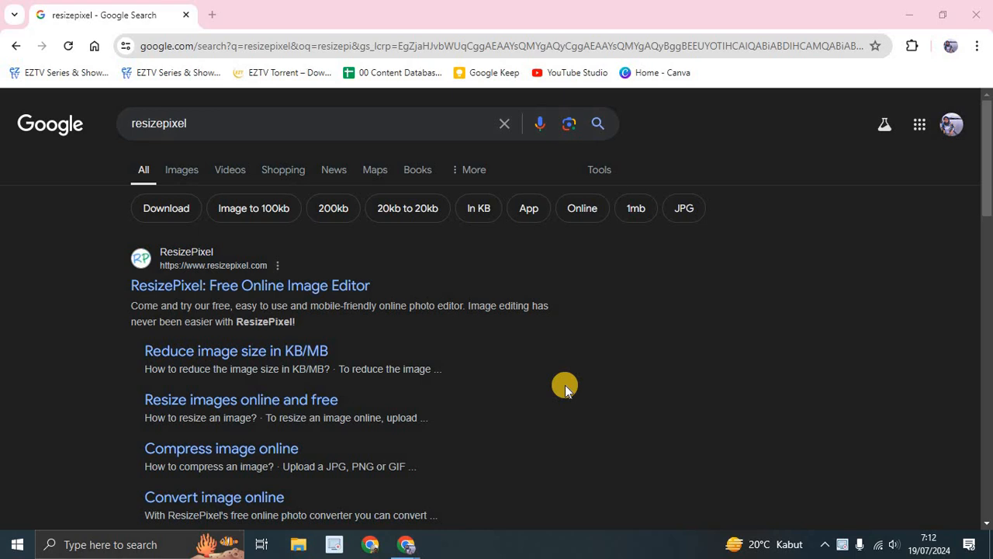
mouse_move(136, 124)
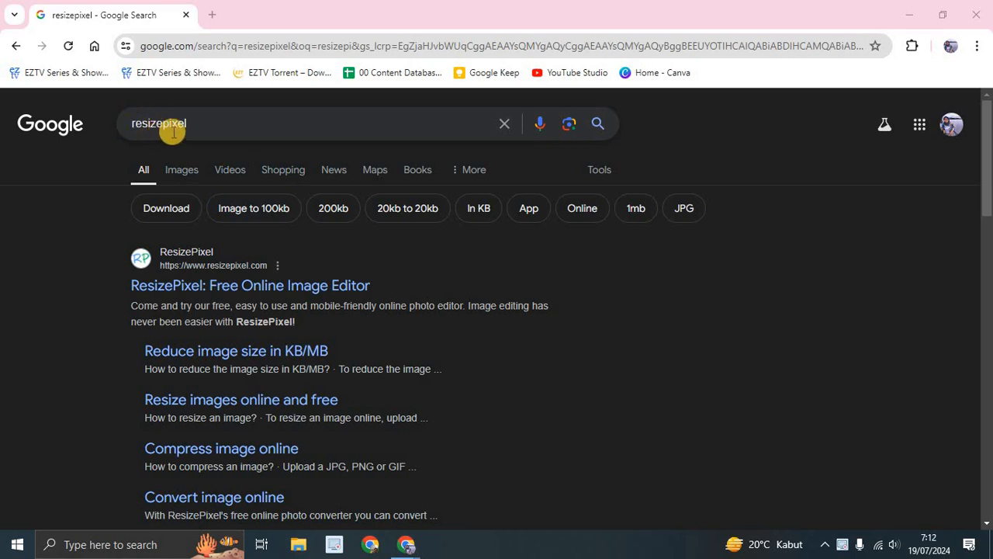
mouse_move(281, 285)
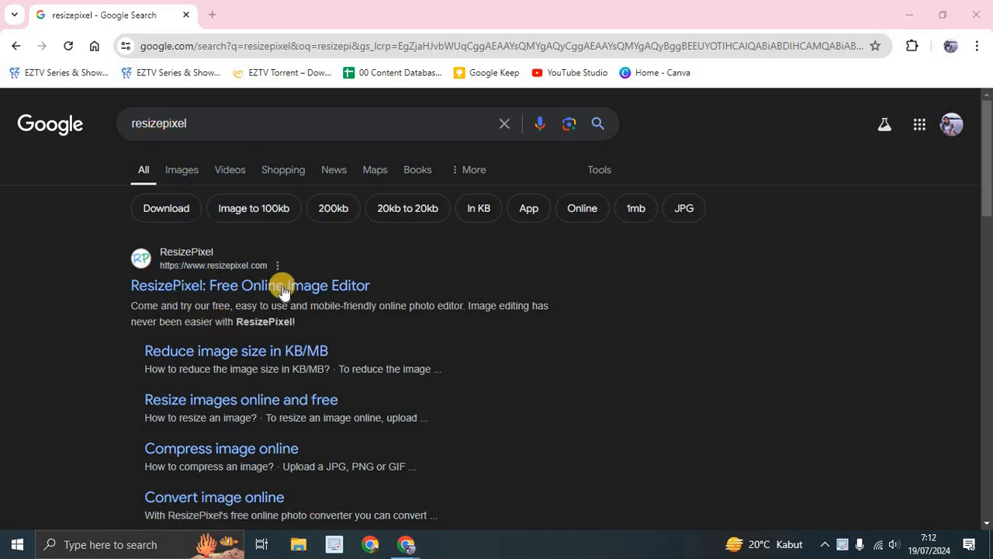
mouse_move(225, 286)
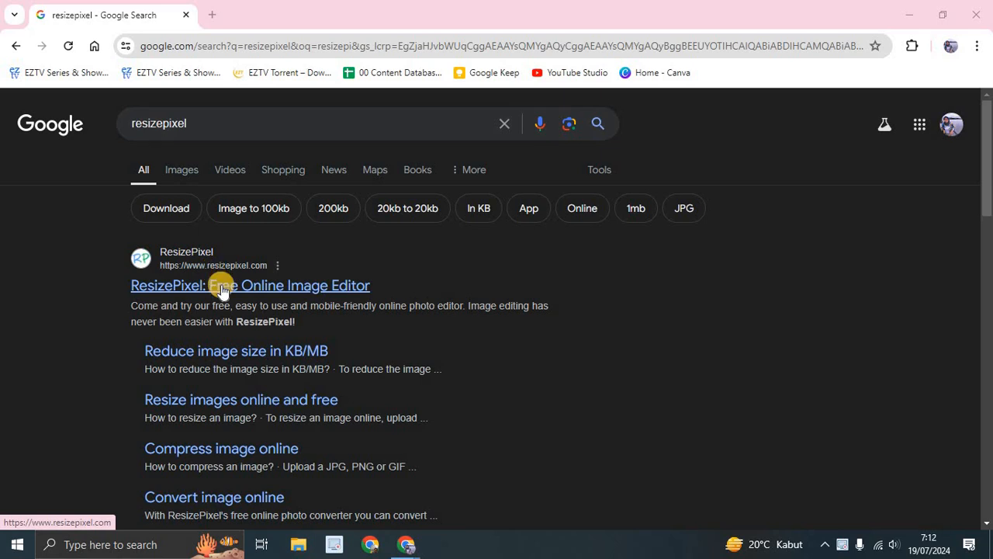
Step: Open the ResizePixel site and upload the PNG 'Untitled design (1)' from Downloads
click(249, 285)
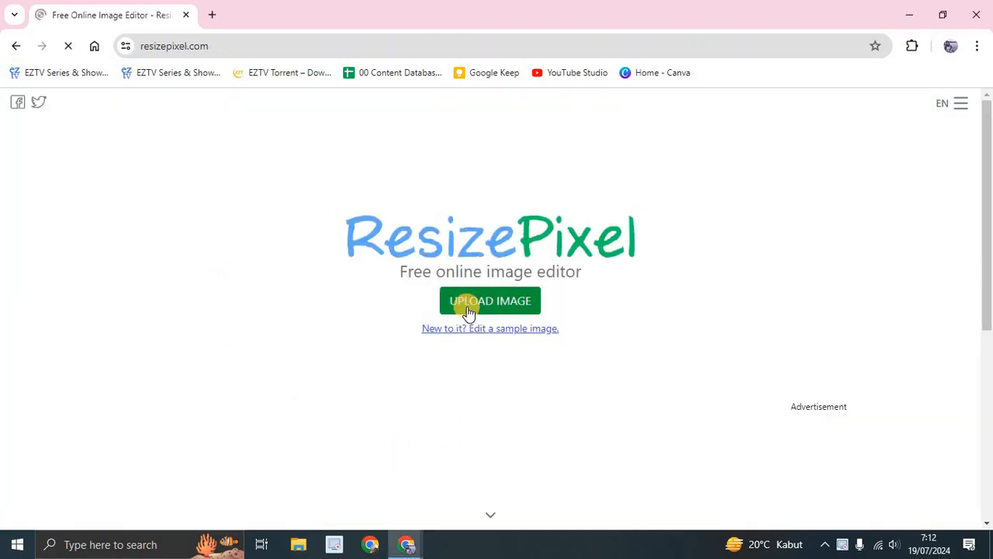
click(490, 301)
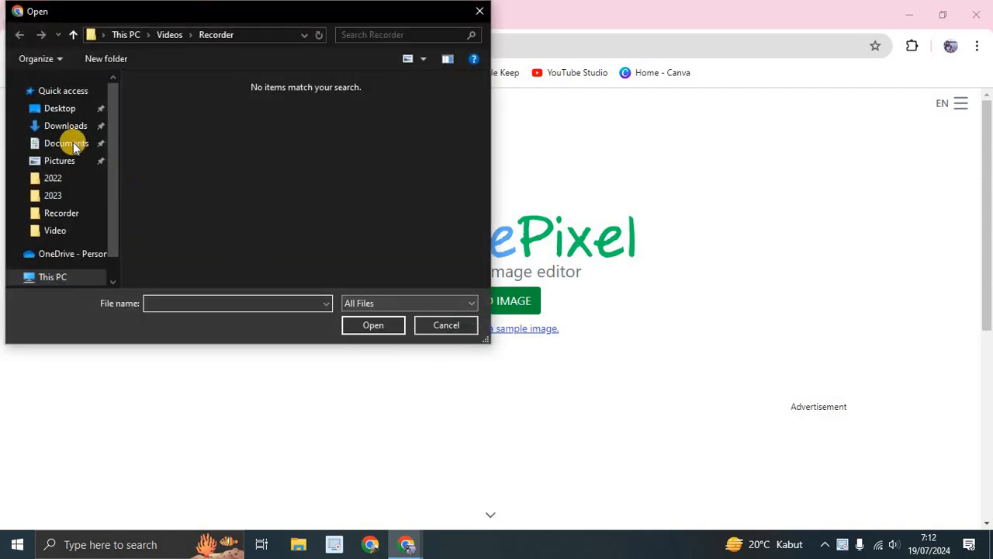
click(65, 125)
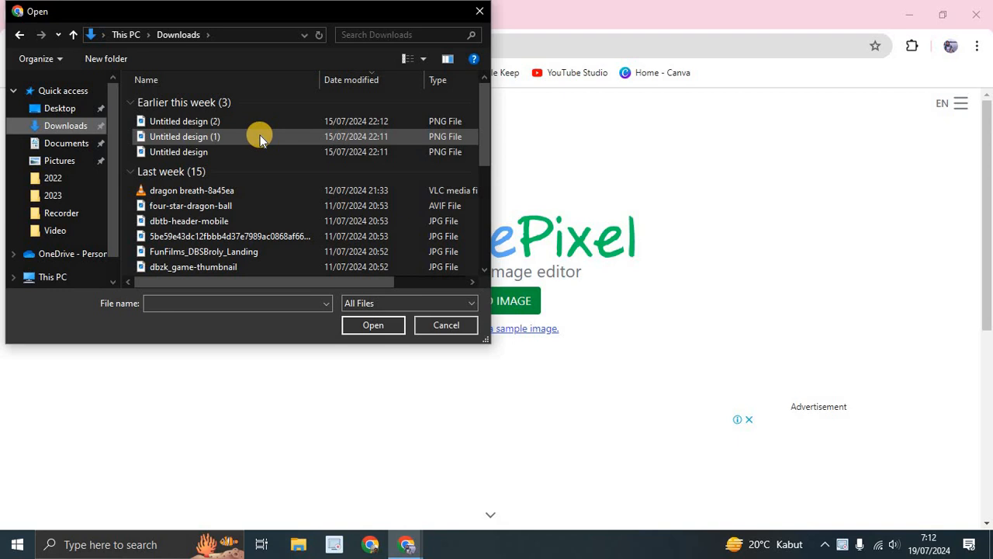
click(185, 136)
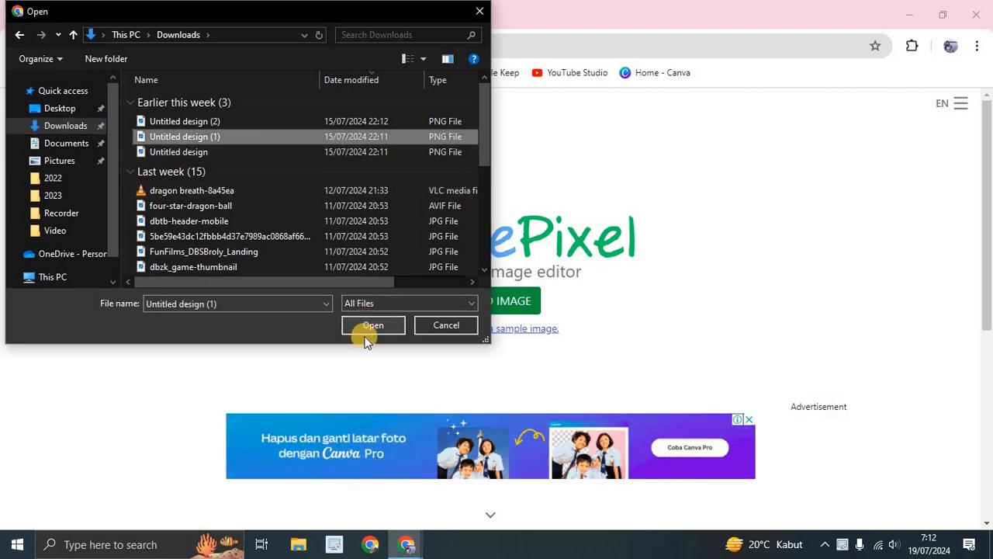
click(372, 325)
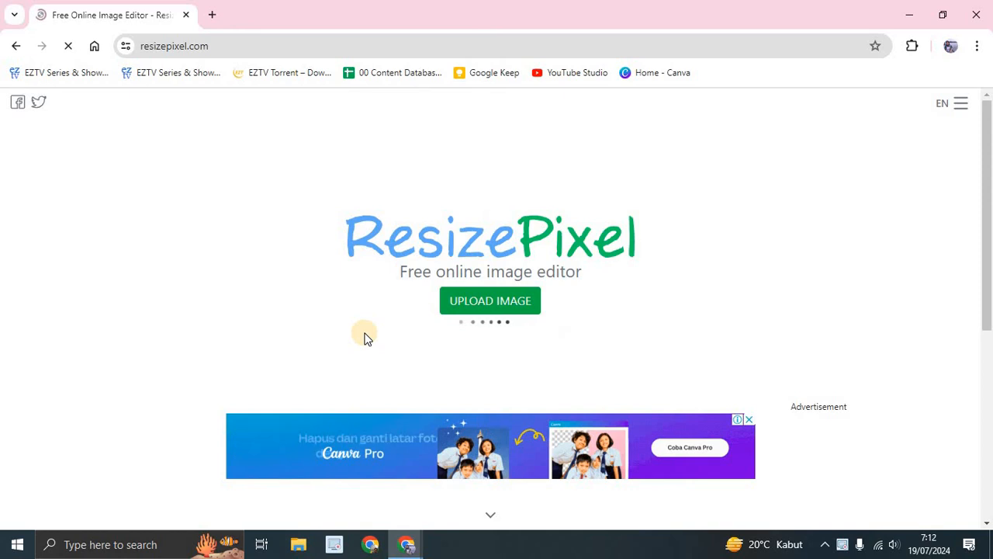
Step: Set width to 720 with fixed aspect ratio, resizing 1080 x 1920 to 720 x 1281
click(490, 300)
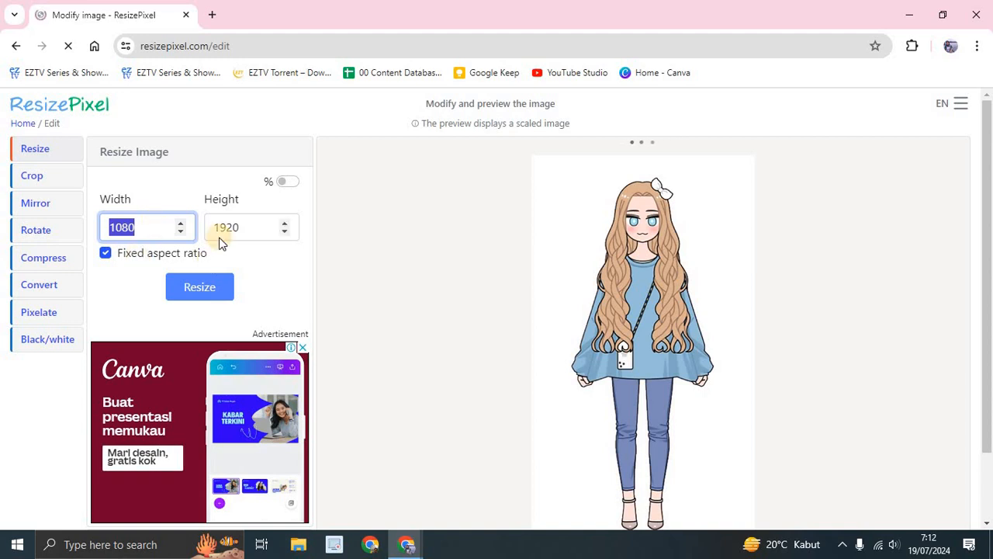
mouse_move(251, 218)
text(72)
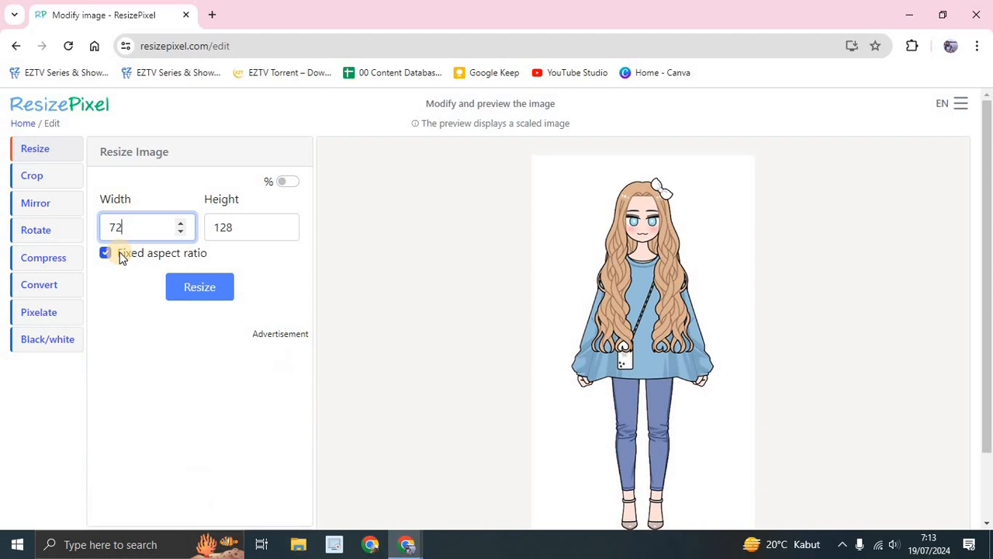
click(200, 286)
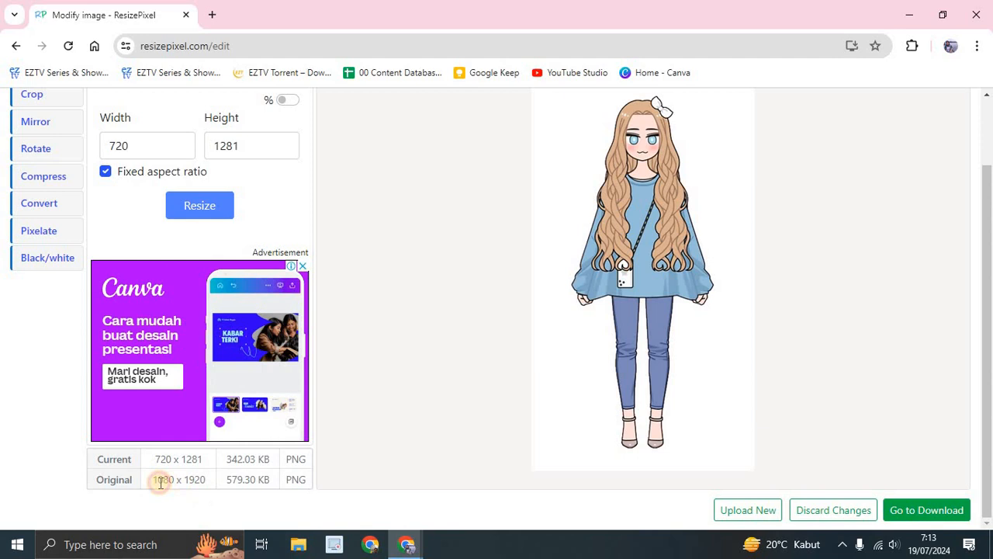
double_click(177, 479)
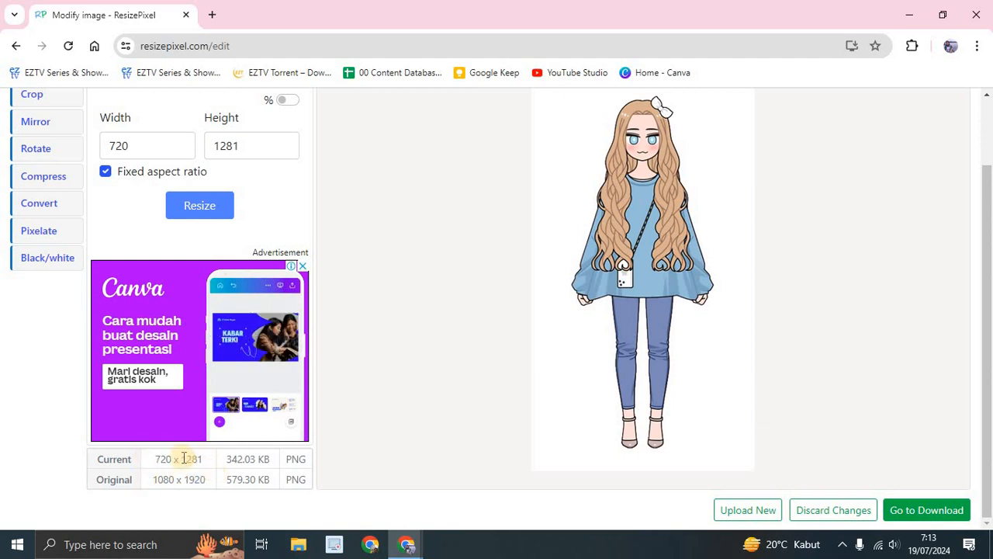
Step: Download the resized image as 'Untitled design (1) (1).png' (342 KB)
click(926, 510)
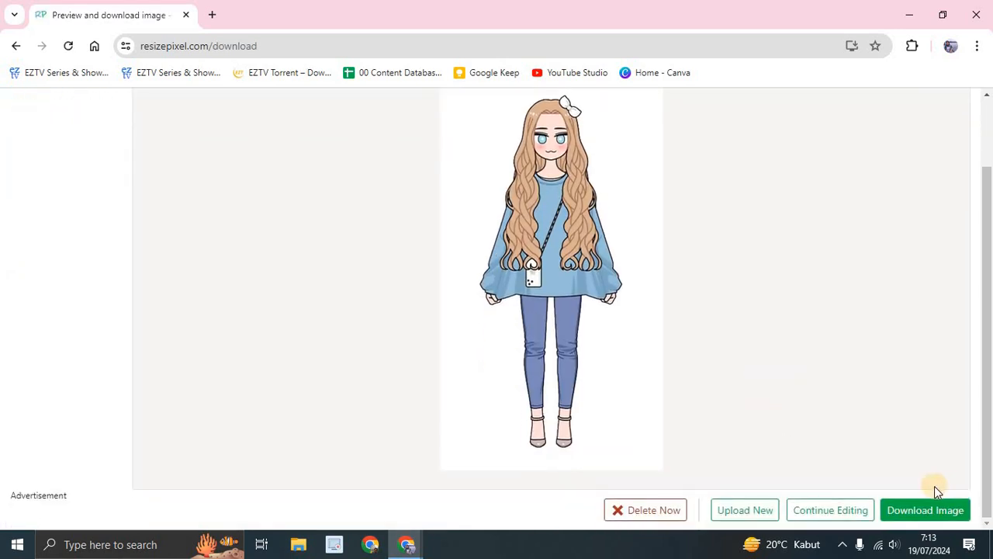
click(925, 510)
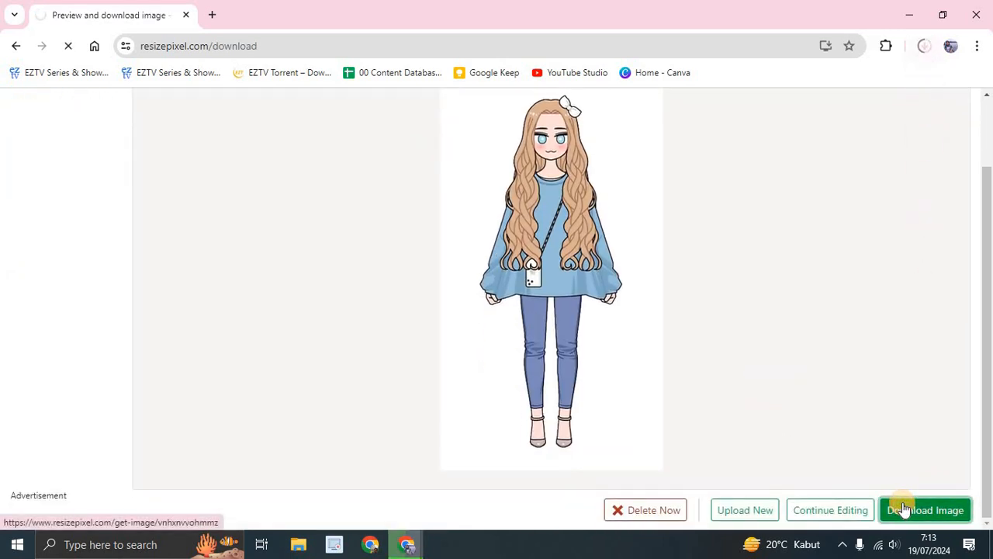
click(925, 510)
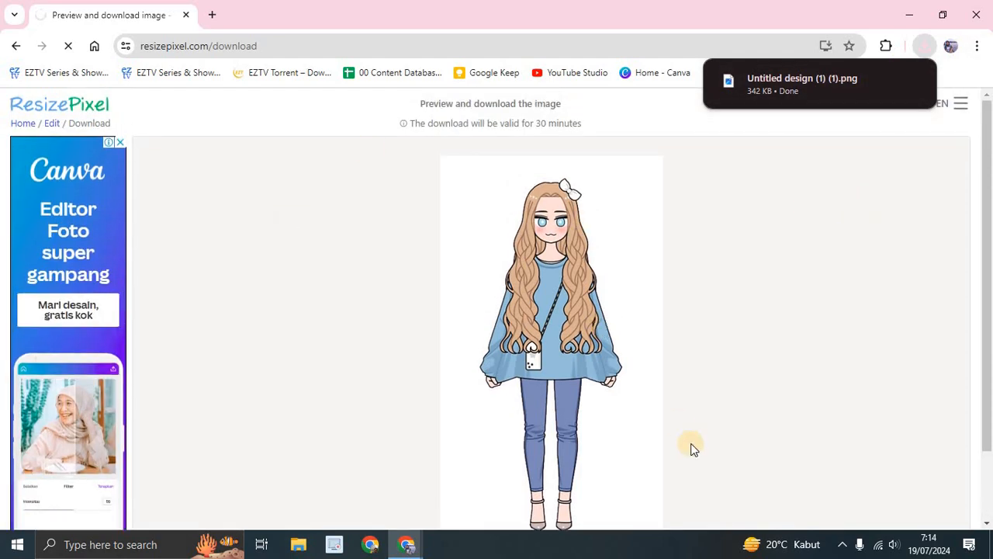
scroll(down, 3)
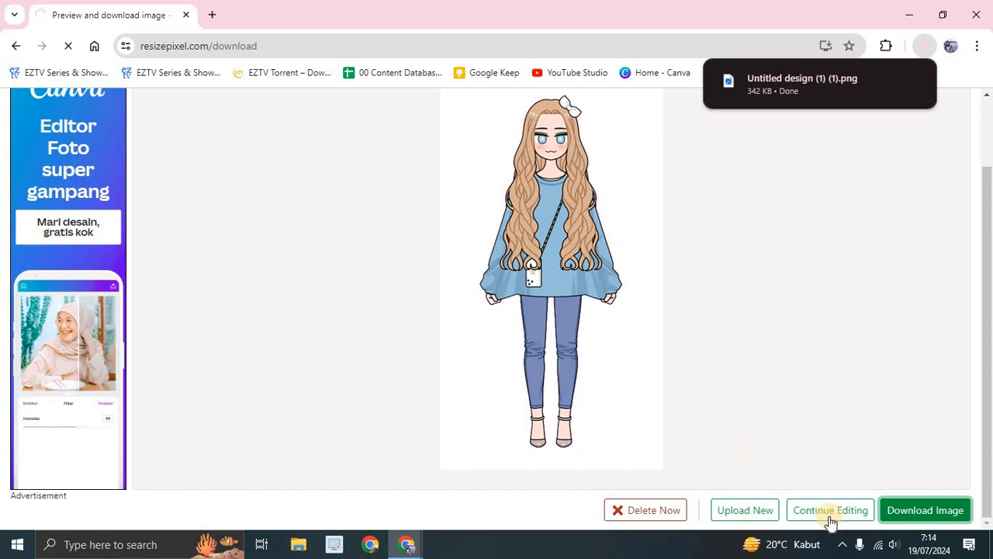
Step: Return to the editor and preview the Mirror tool's vertical flip
click(830, 510)
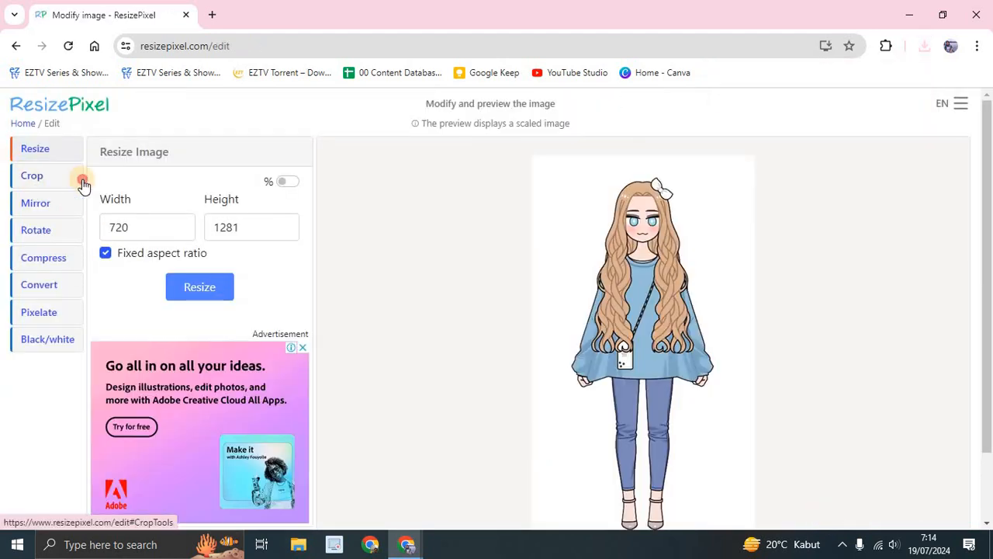
click(35, 203)
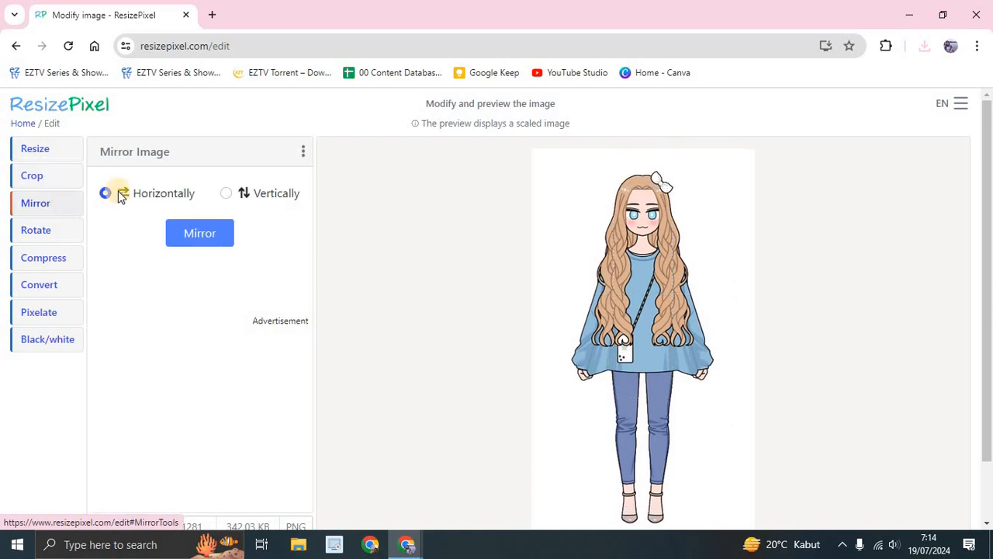
click(226, 192)
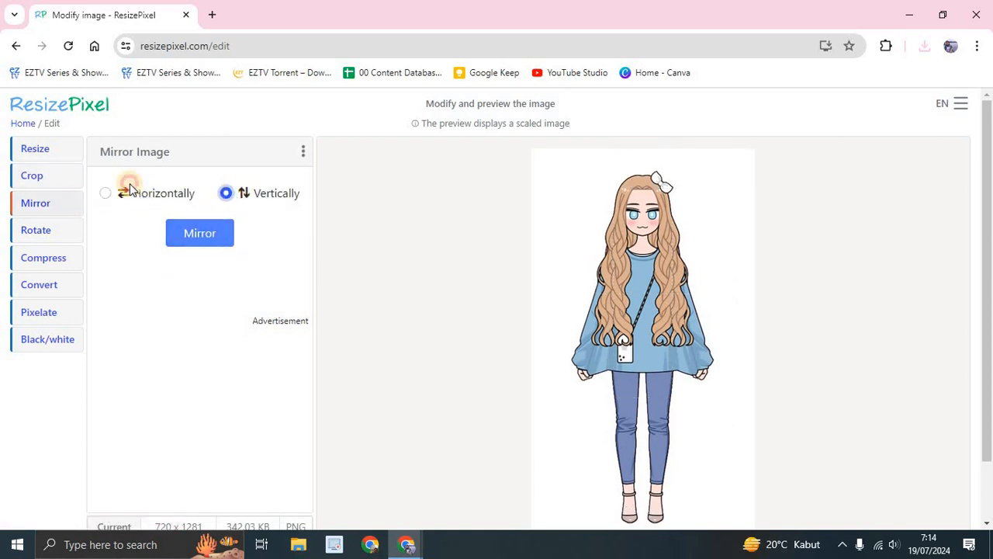
Step: Preview the Rotate tool near 2 degrees, then the Compress and Pixelate tools
click(36, 230)
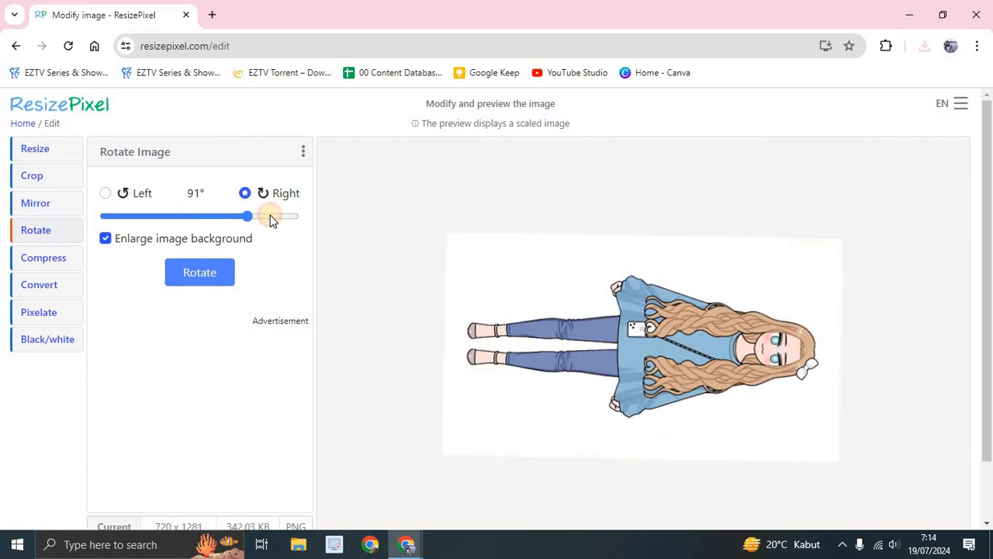
drag(247, 216, 198, 216)
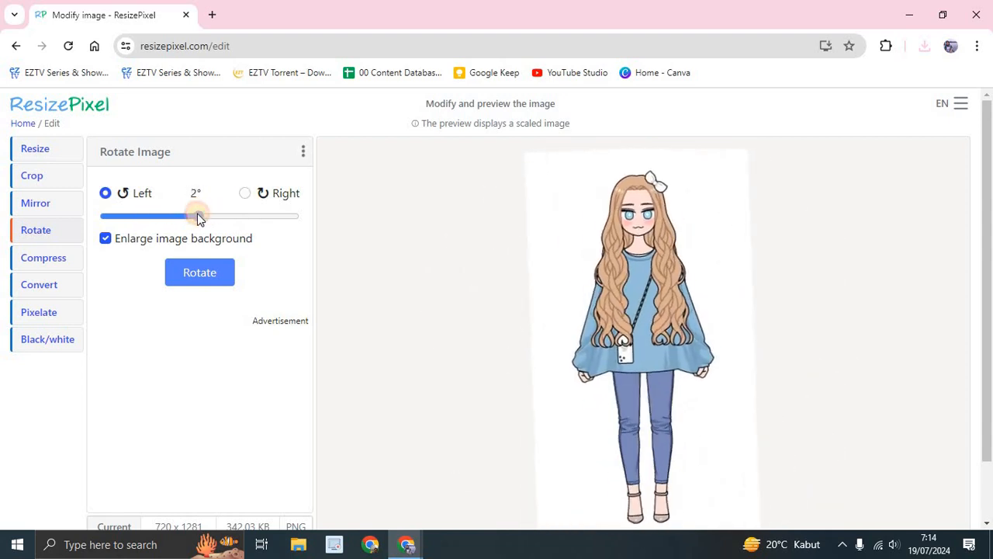
click(44, 257)
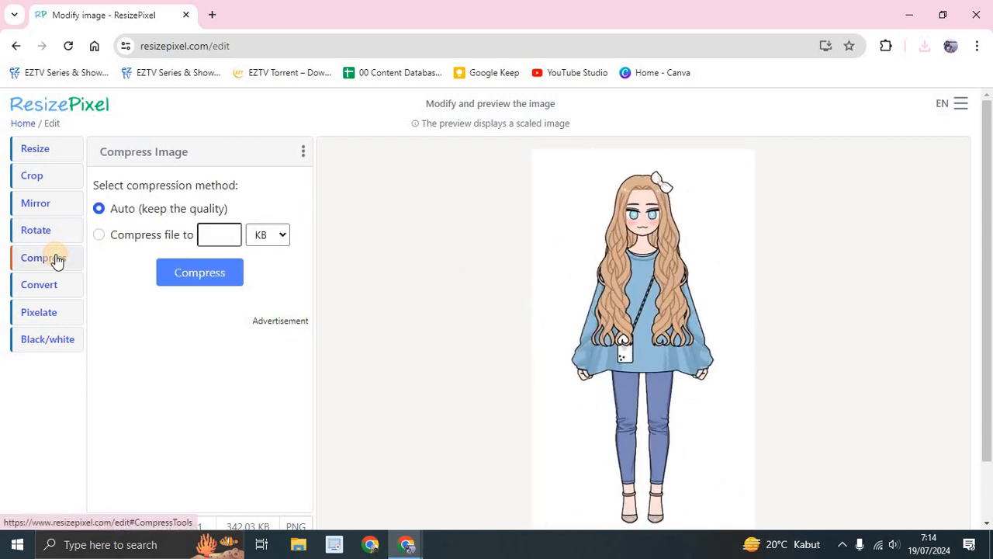
mouse_move(39, 285)
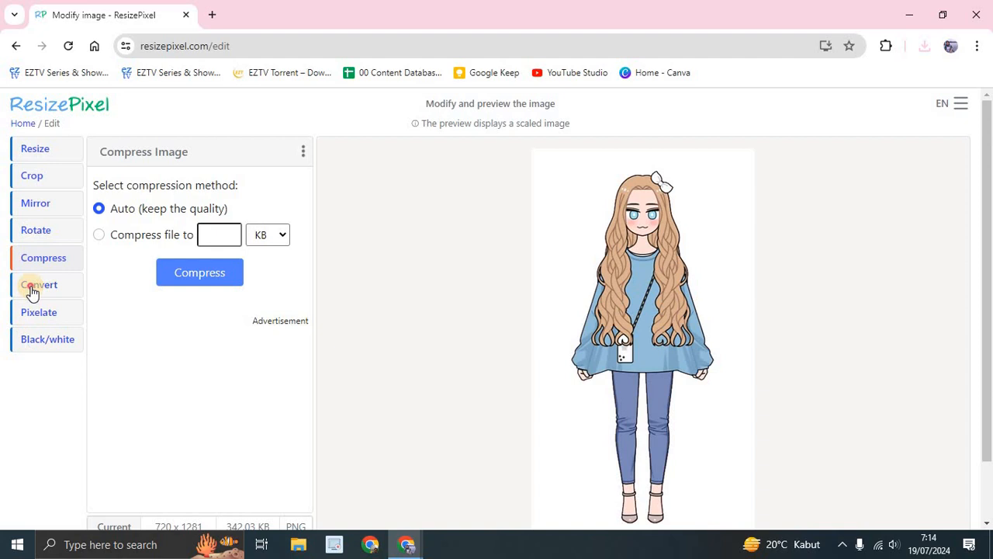
click(39, 312)
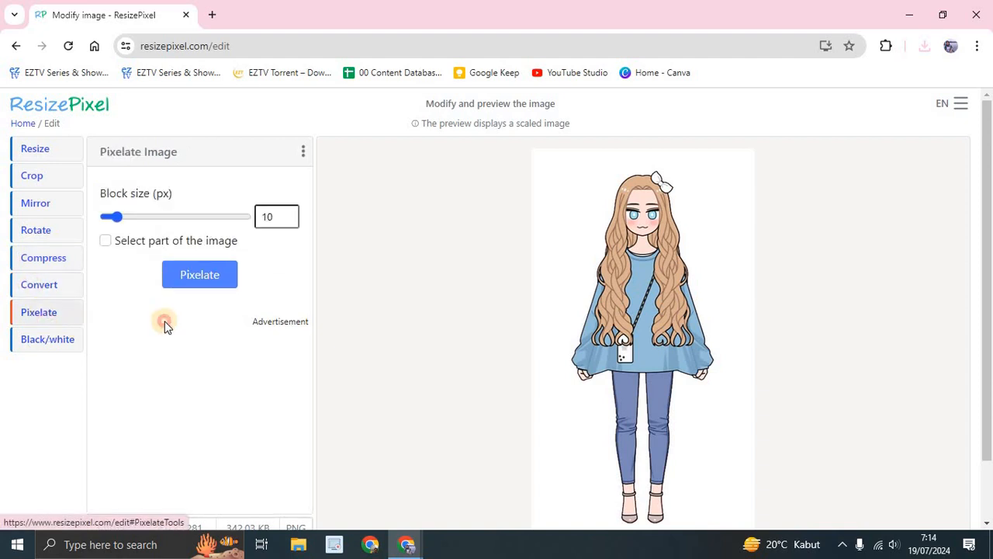